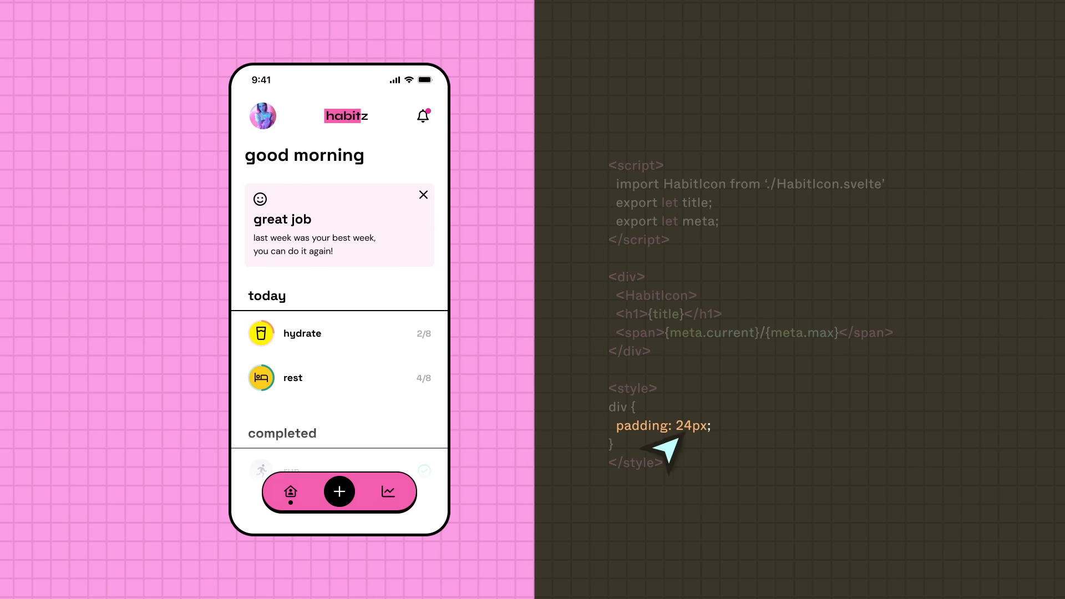
Advance the explainer to the habitz phone mockup beside Svelte code with padding: 24px.
left_click(688, 425)
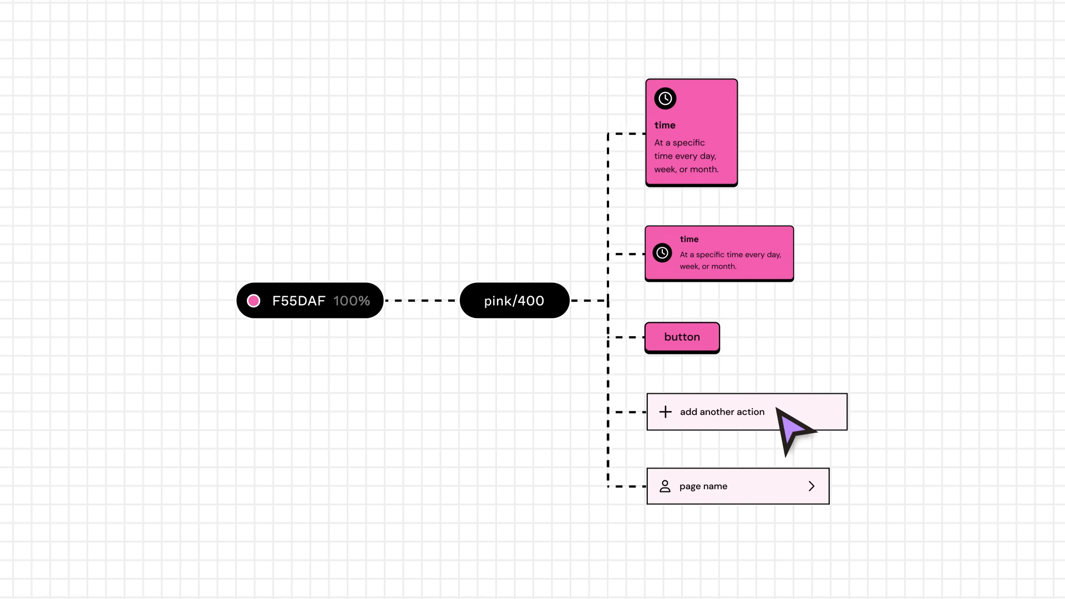
Advance the explainer to the diagram linking F55DAF to pink/400 and its components.
left_click(723, 411)
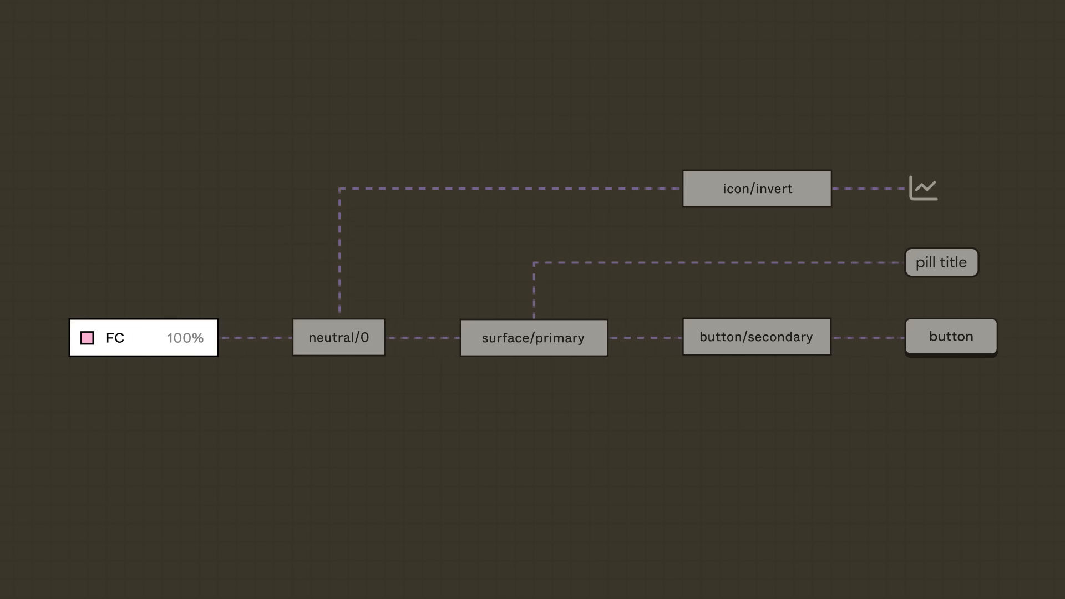
Continue the explainer through the neutral/0 to surface/primary token chain to the checkmark.
type("A4D0")
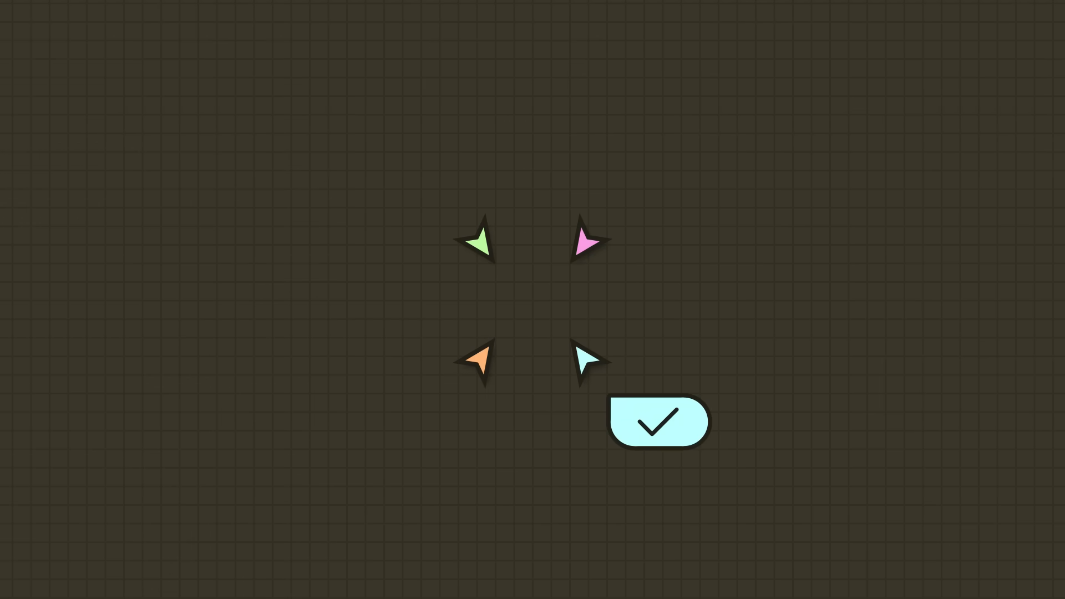
Advance the explainer to the diagram labelling FFFFFF as Value and neutral/0 as Primitive.
left_click(657, 423)
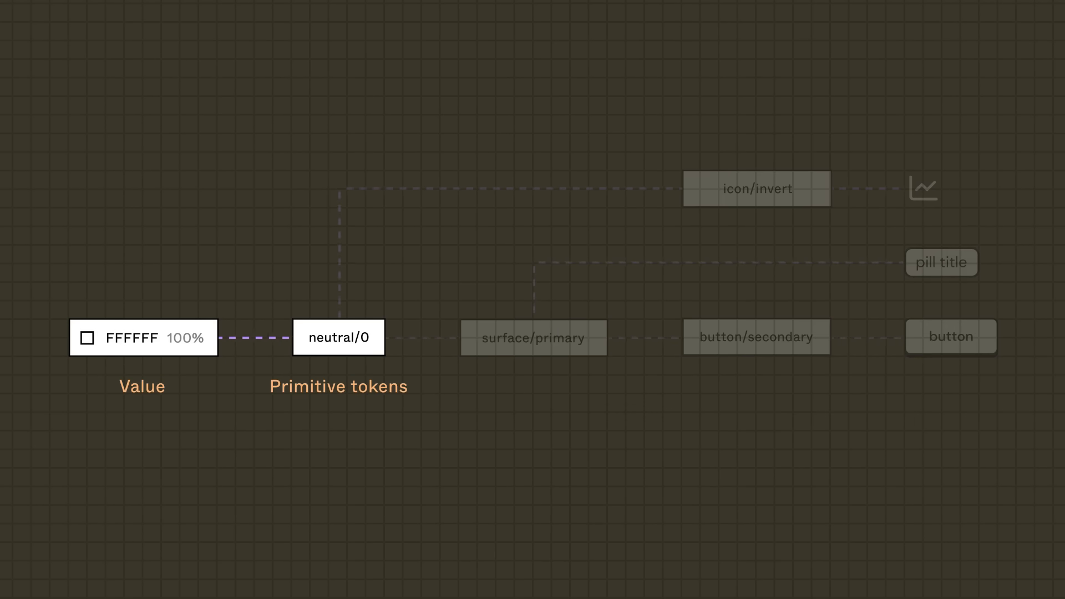
left_click(534, 337)
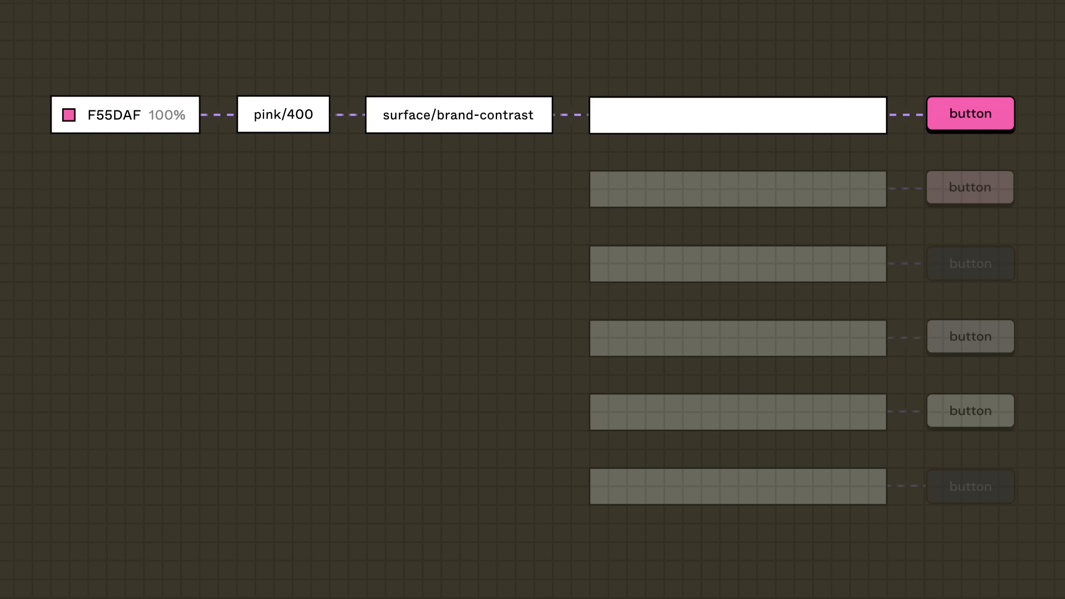
Enter the button-specific token name 'button-primary-backg...' in the explainer's token chain.
type("button-primary-backg")
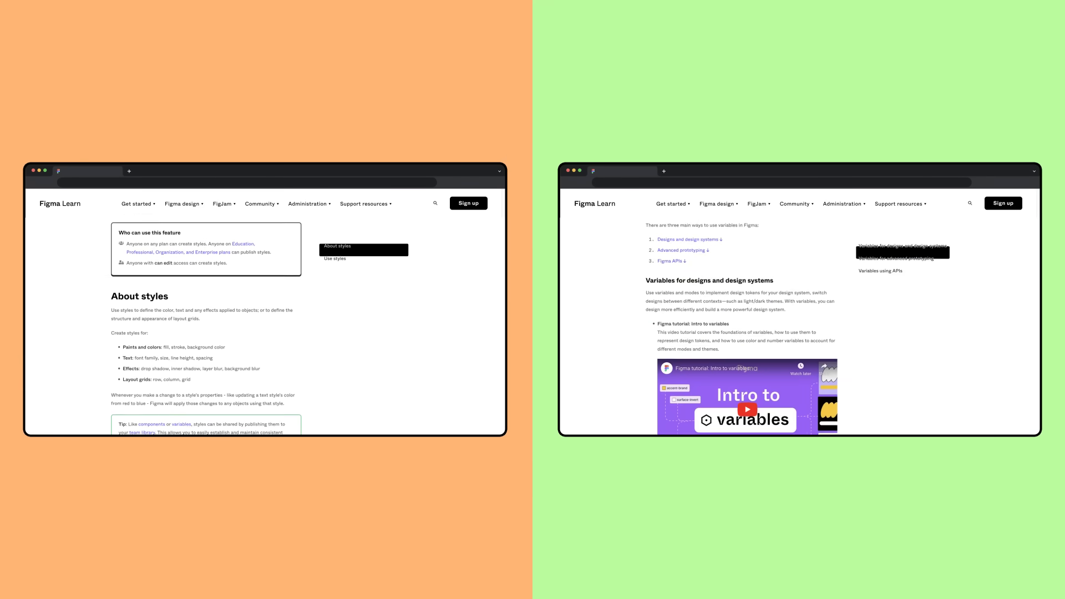
scroll("down", 3)
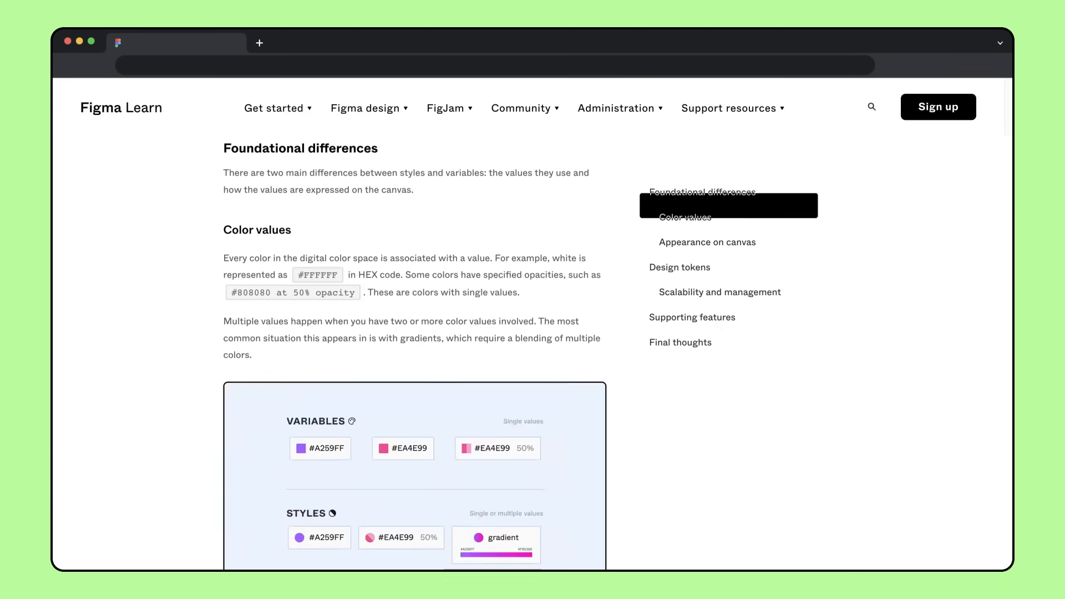
scroll("down", 3)
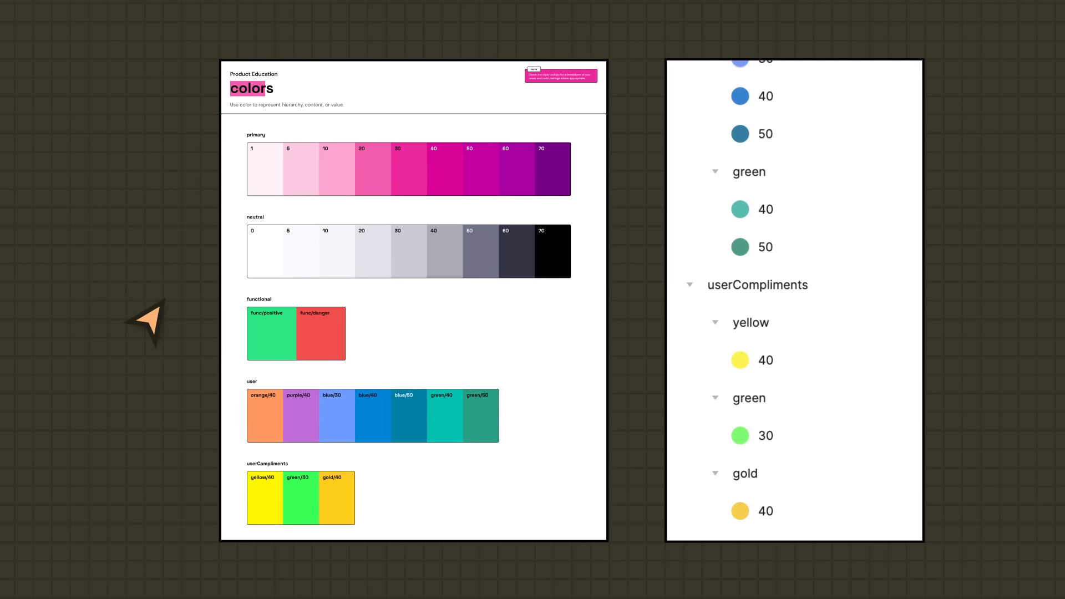
scroll("up", 3)
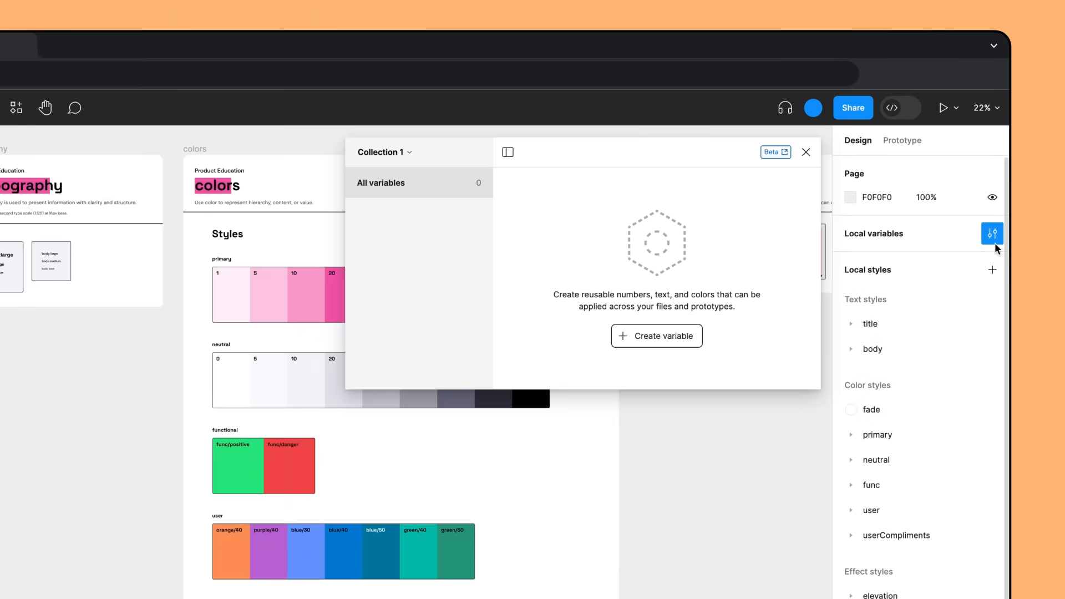
Rename the collection to Primitives and review its hue-grouped color variables with hex values.
type("Primitives")
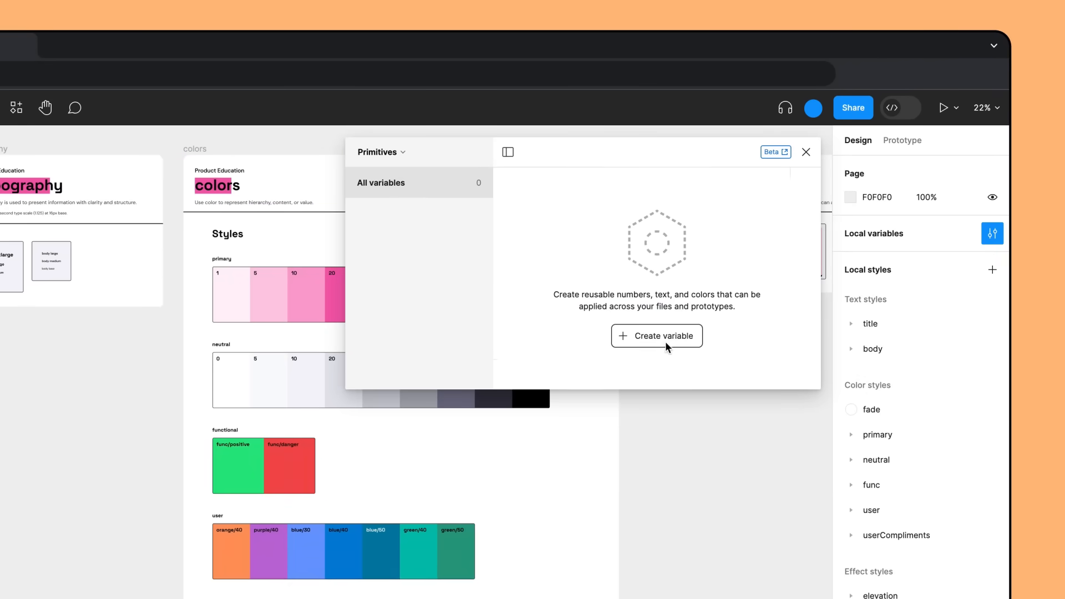
left_click(655, 335)
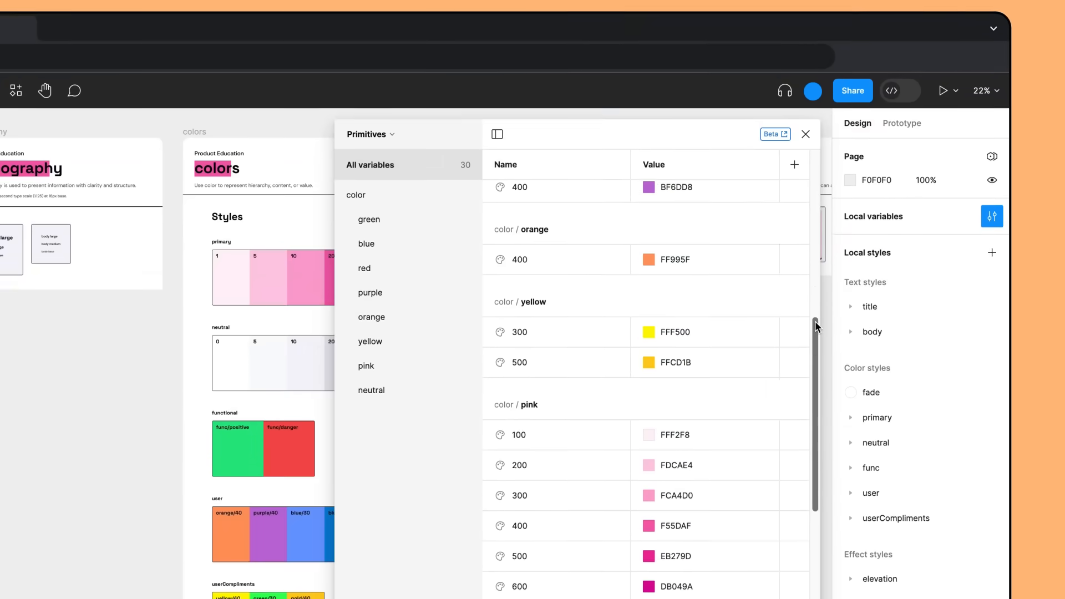
scroll("down", 3)
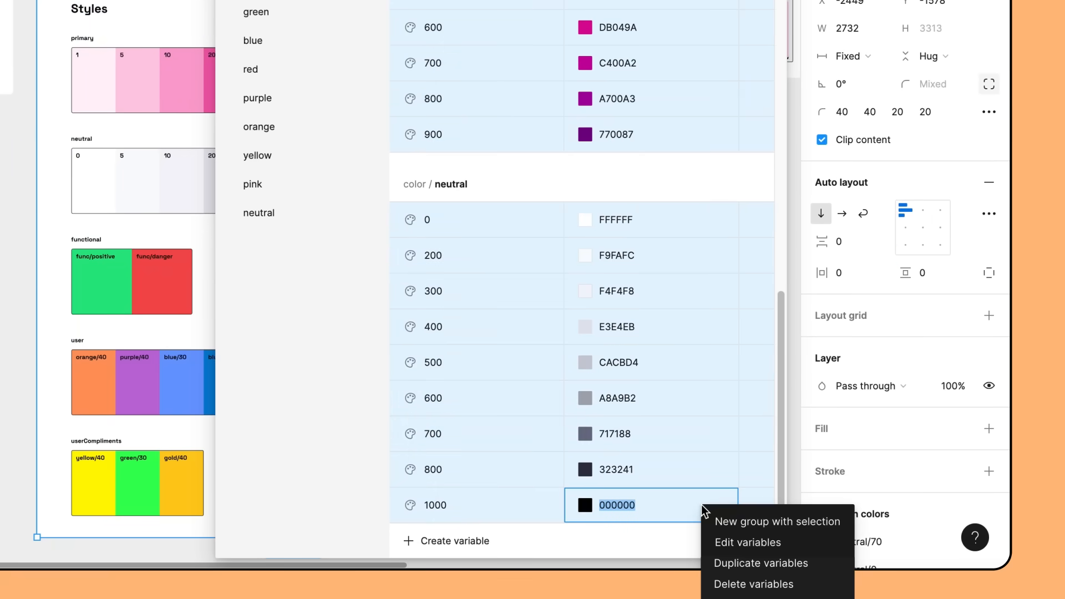
mouse_move(747, 542)
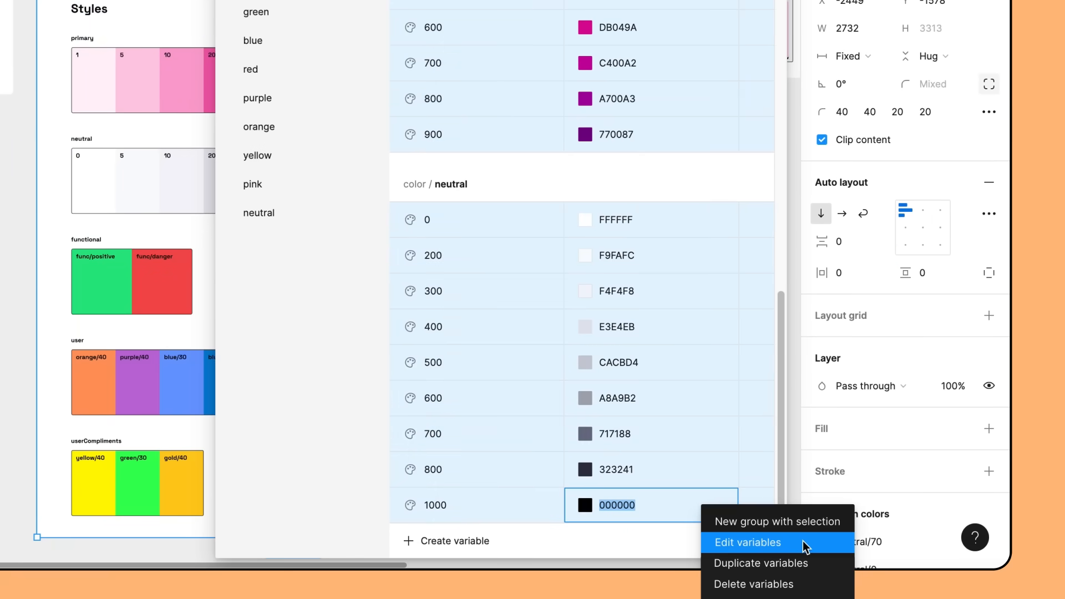
Edit the Primitives variables and uncheck 'Show in all supported properties' under Color scoping.
left_click(747, 543)
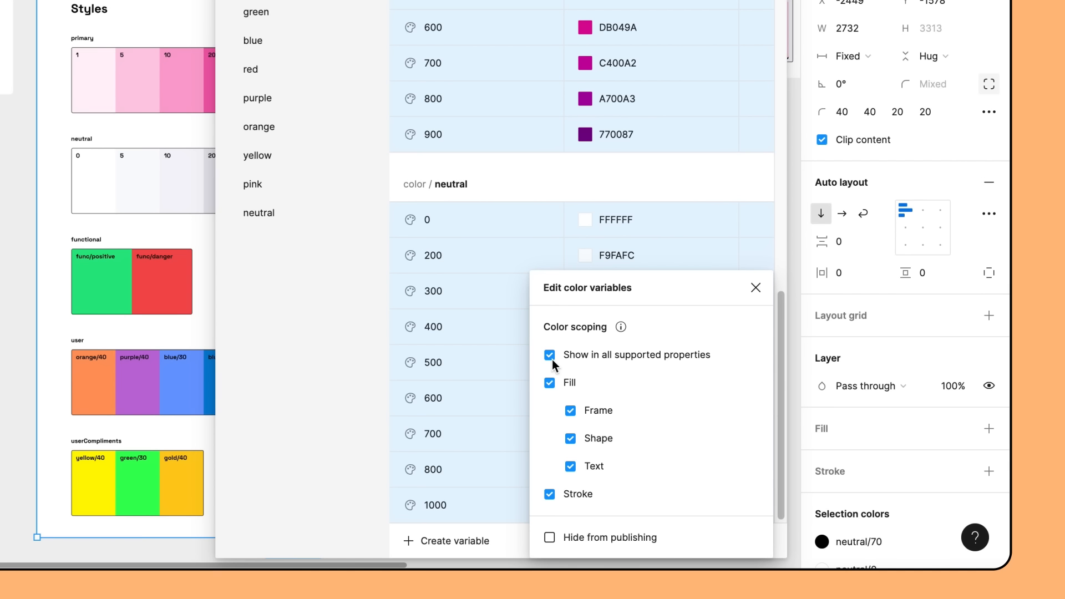
left_click(549, 355)
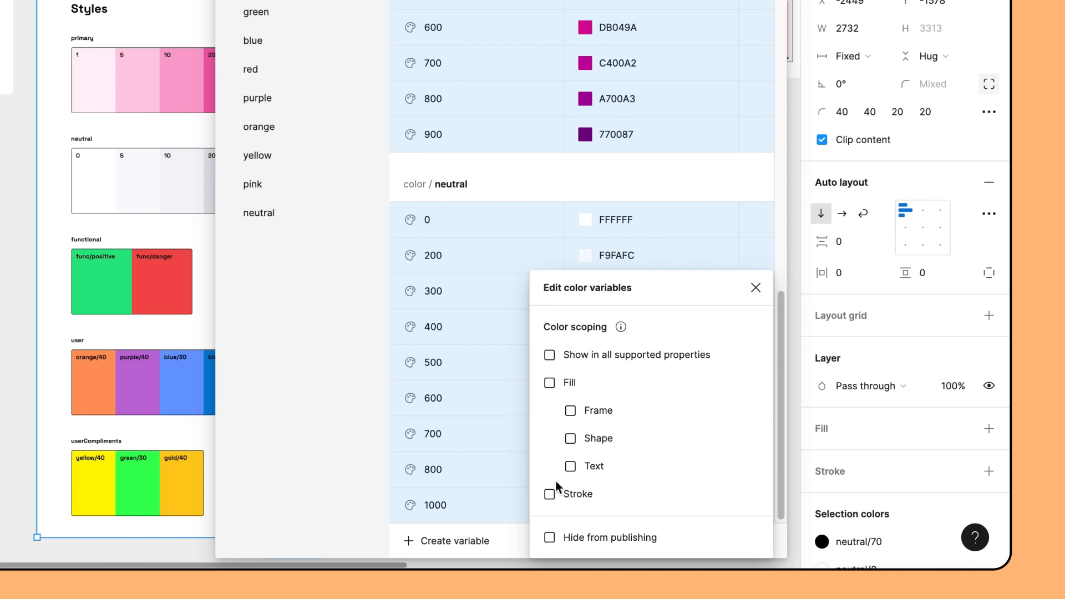
left_click(549, 537)
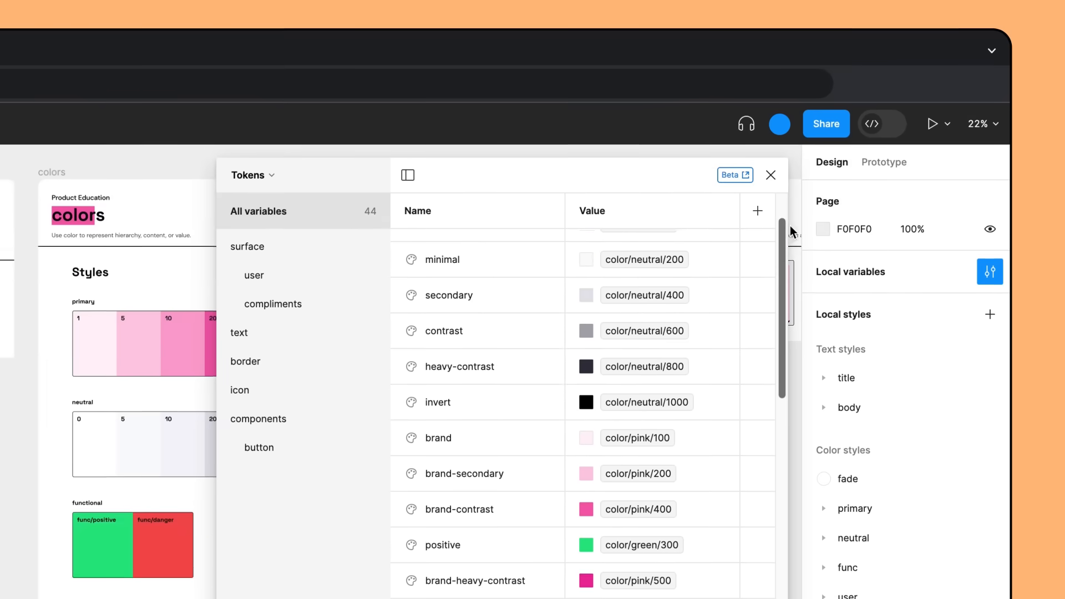
Scroll through the Tokens collection's surface, text and border groups aliased to primitives.
scroll("down", 3)
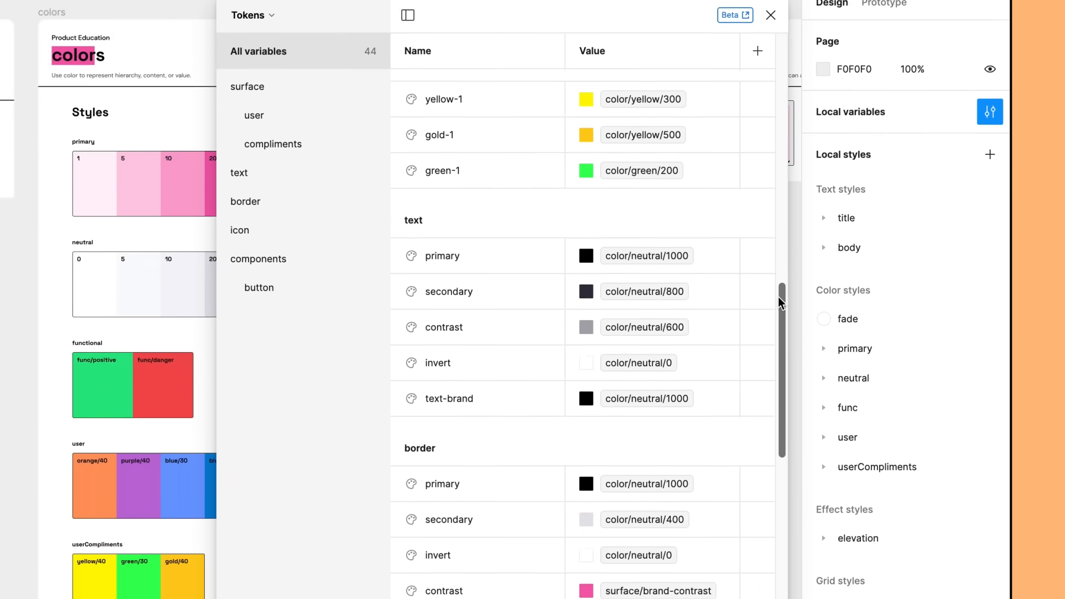
scroll("down", 3)
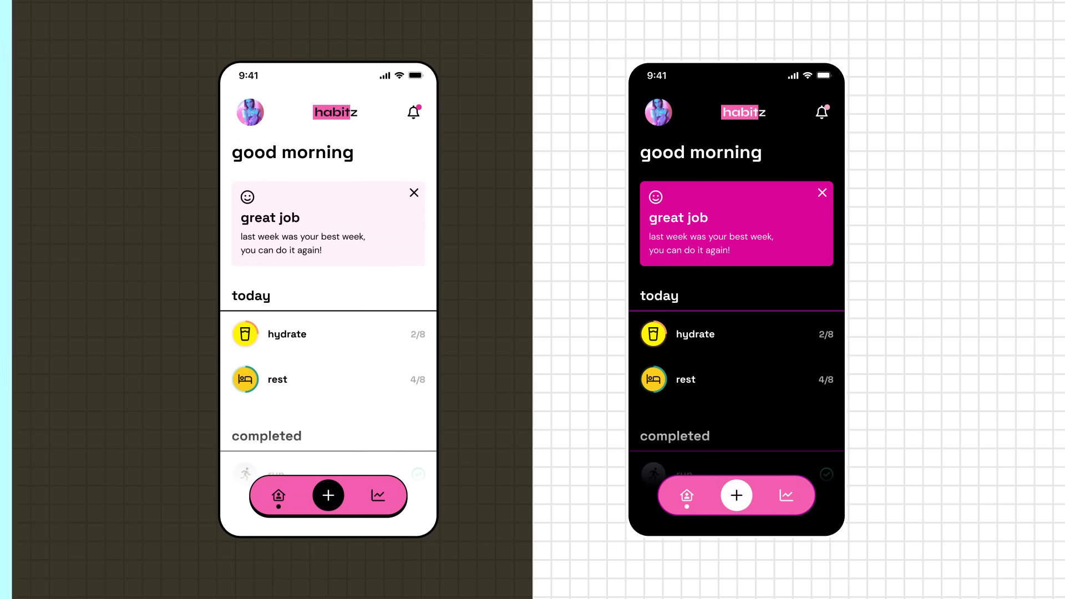
Show the light and dark habitz homepage frames side by side.
left_click(995, 192)
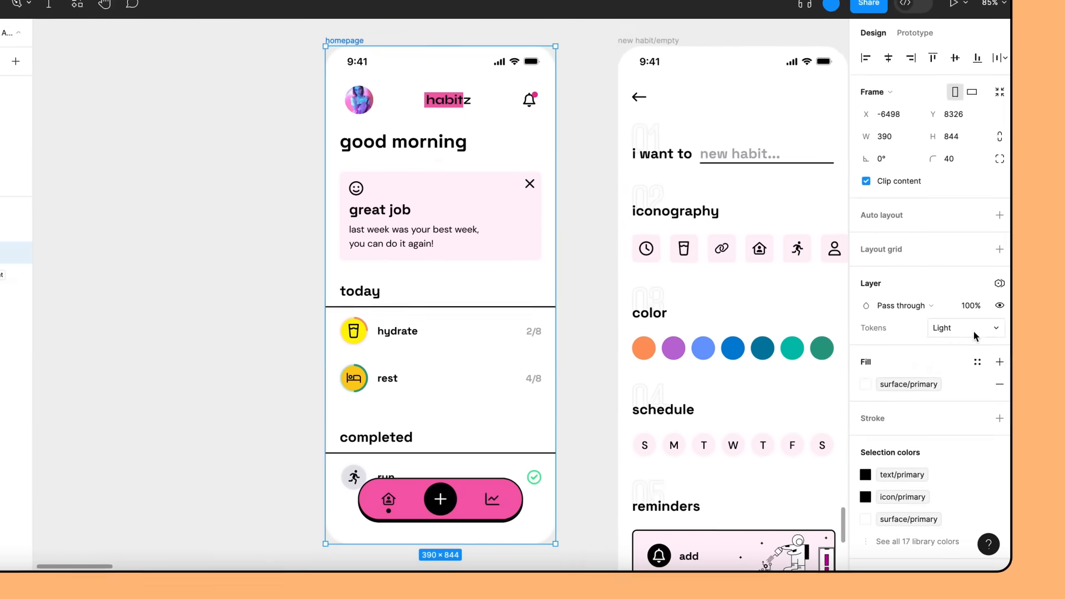
Set the homepage frame's Tokens mode to Light so its fill uses surface/primary.
left_click(964, 328)
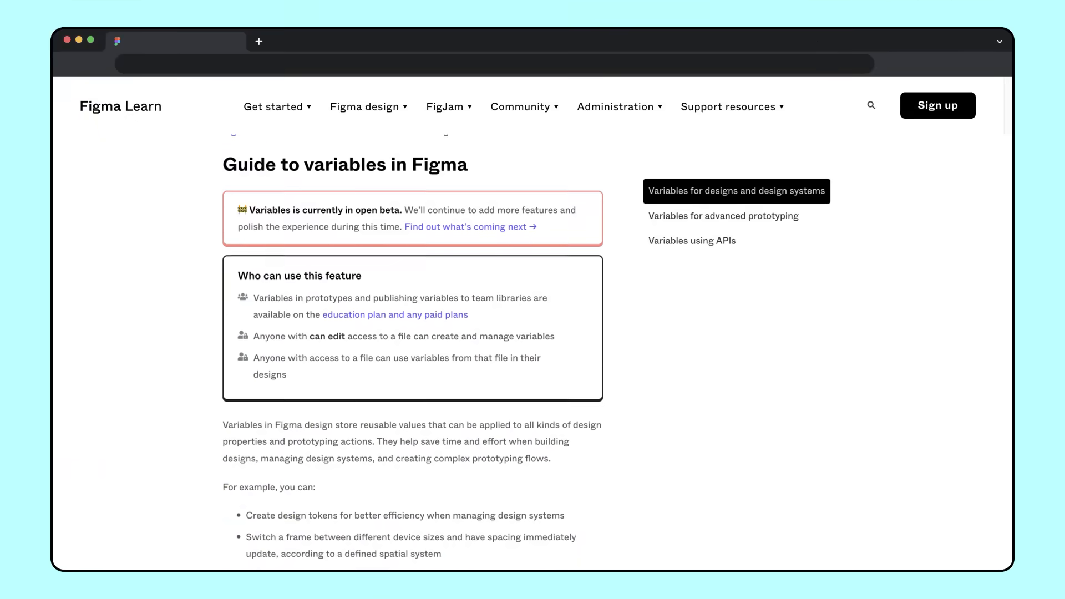
Jump to the guide's Variables using APIs section with REST and plugin API docs.
left_click(691, 240)
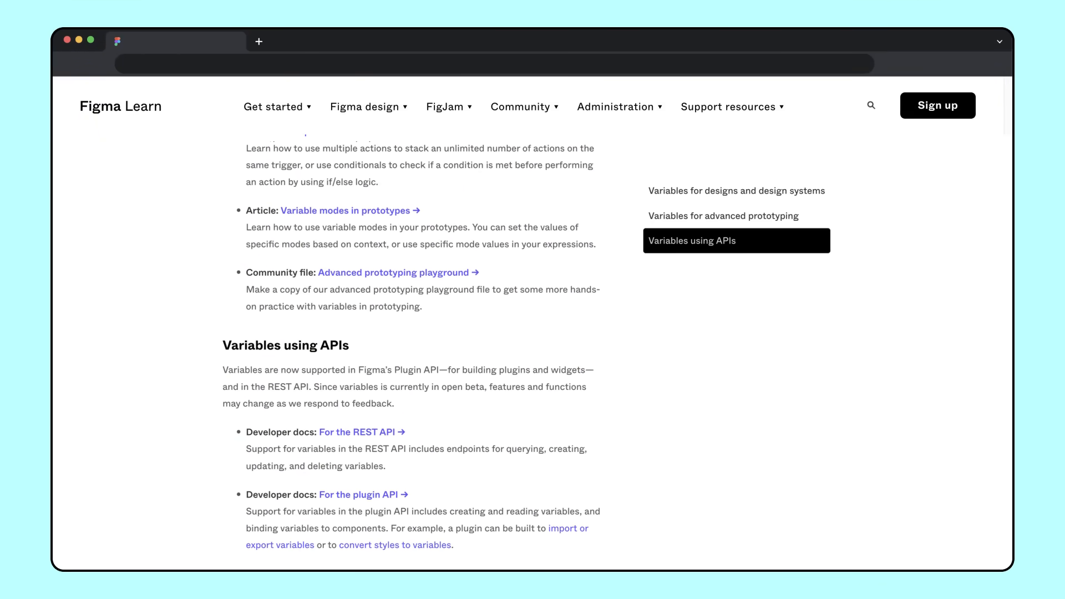